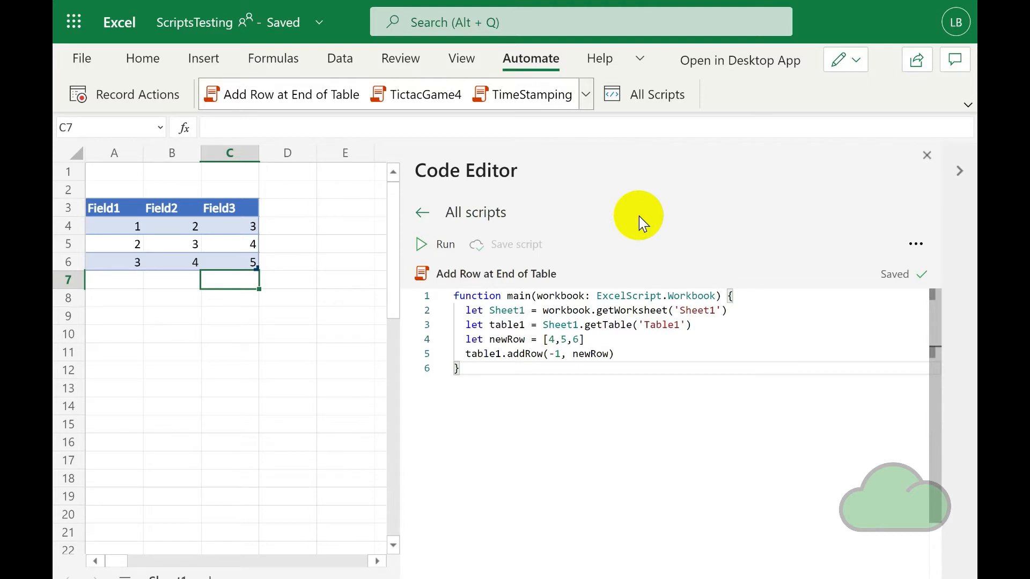
mouse_move(618, 222)
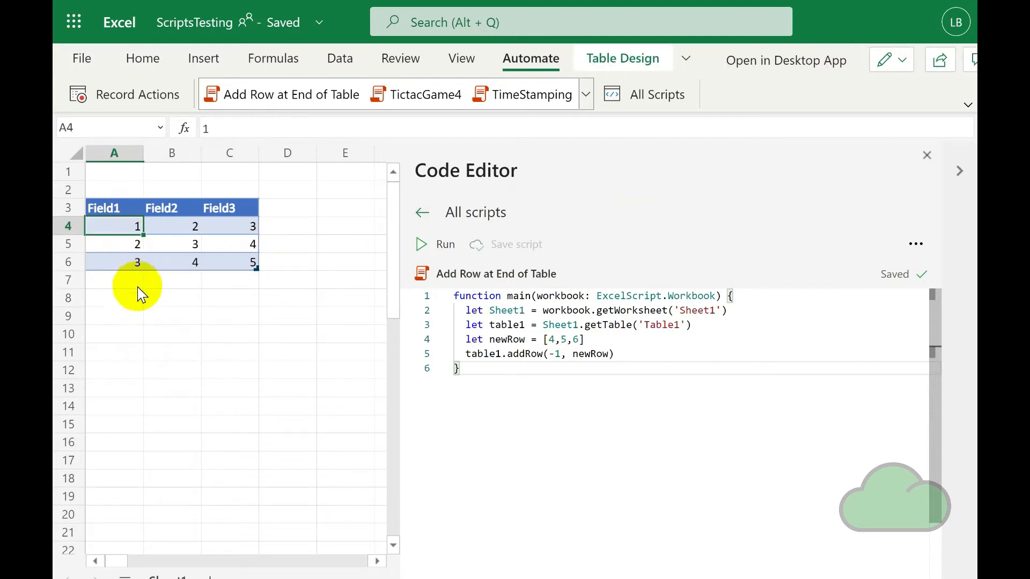
mouse_move(141, 309)
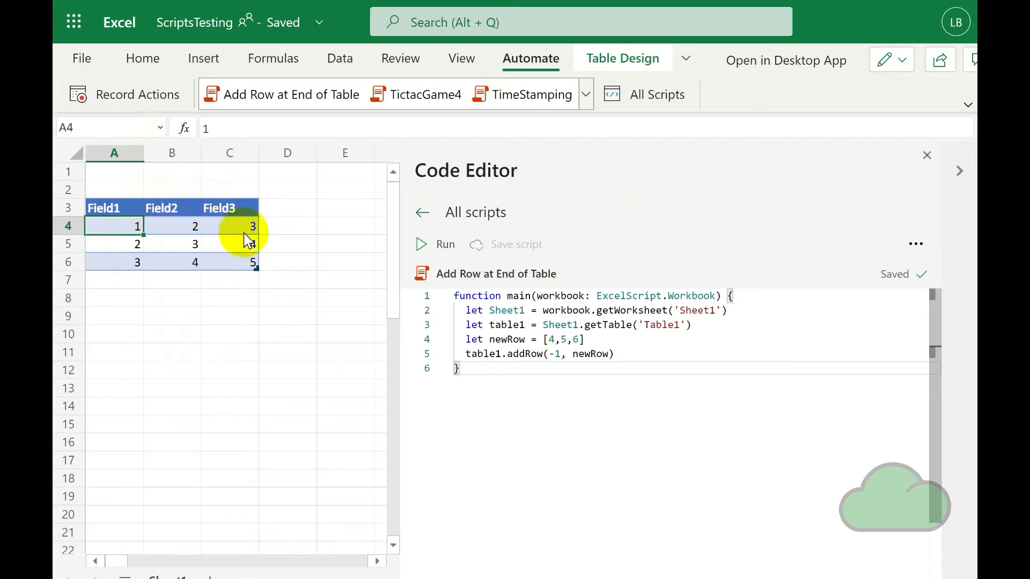
mouse_move(113, 266)
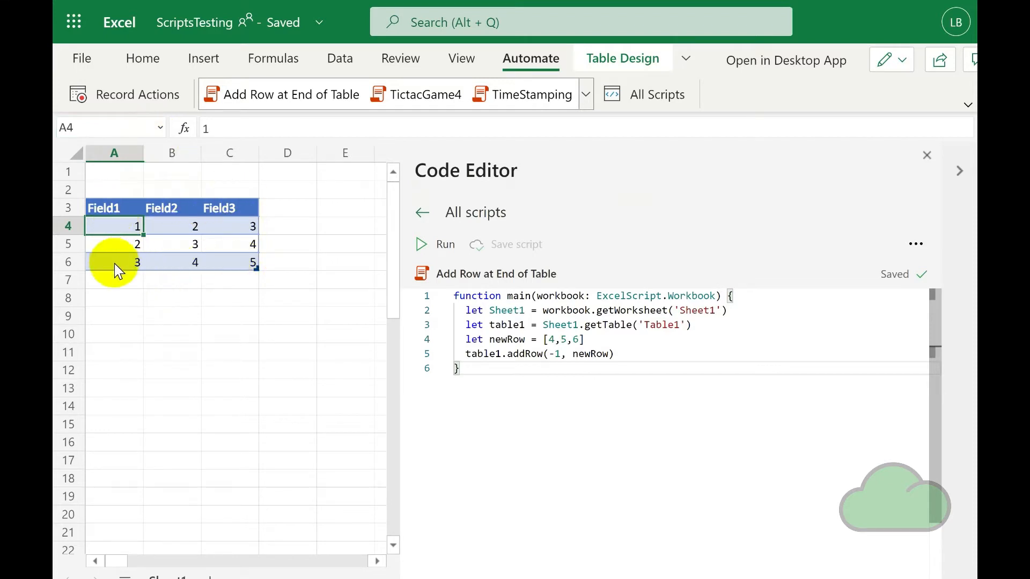
mouse_move(135, 284)
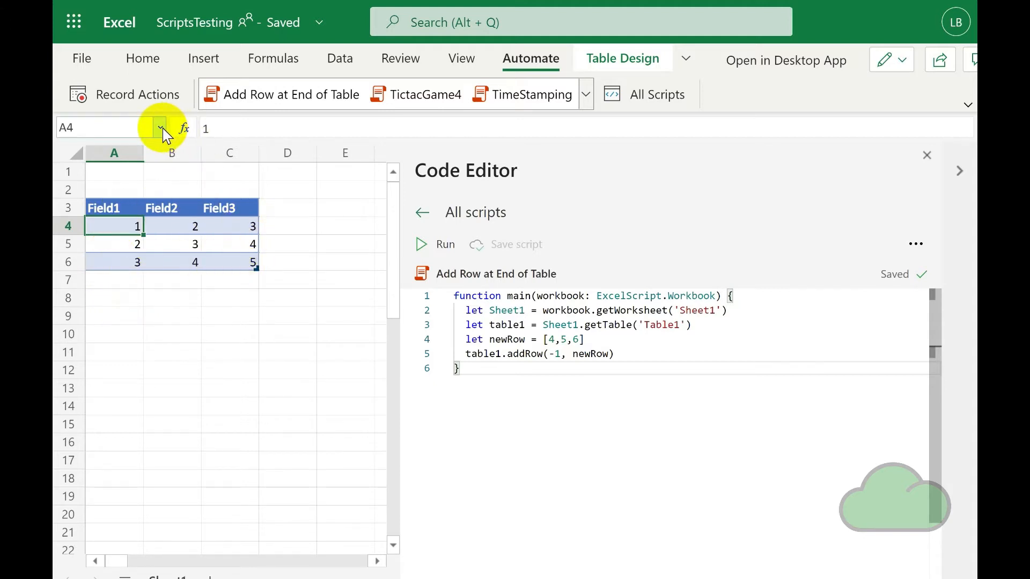
mouse_move(161, 129)
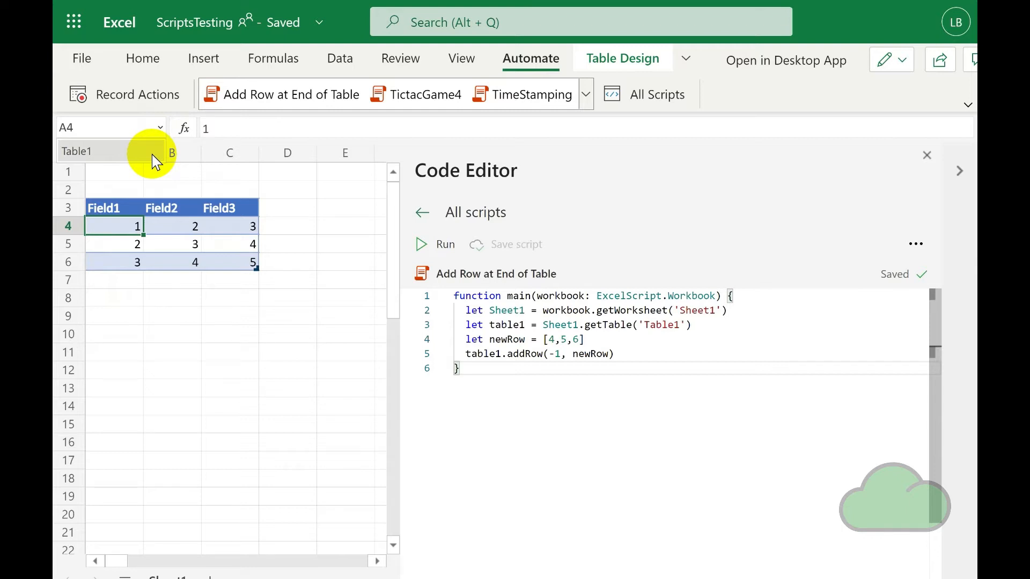
mouse_move(125, 307)
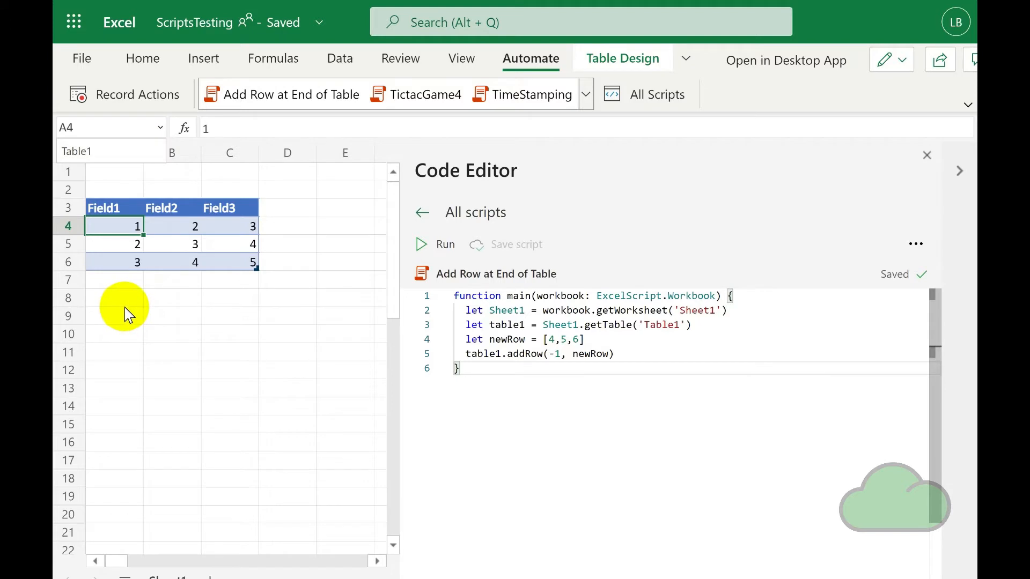
left_click(113, 208)
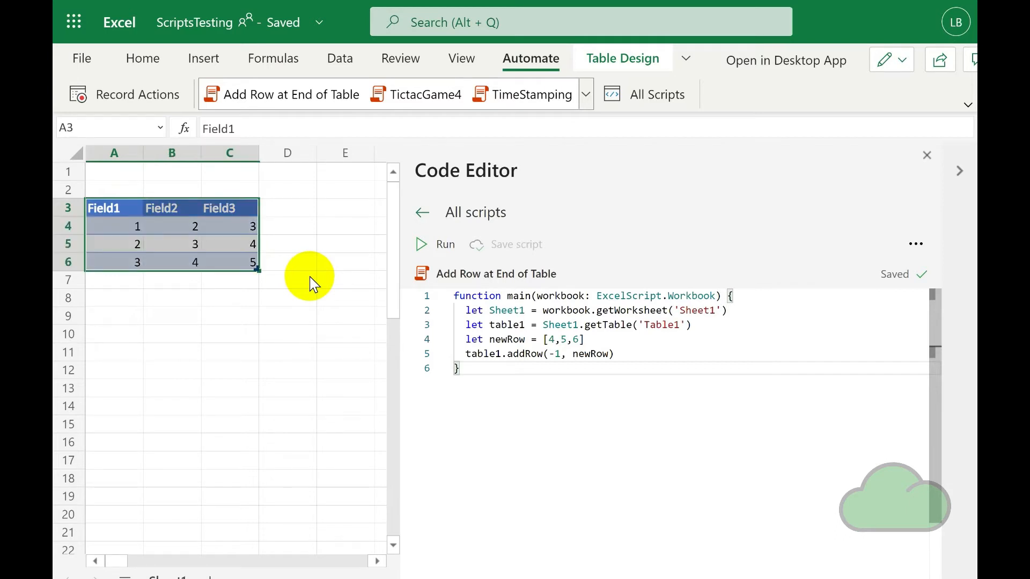
mouse_move(191, 155)
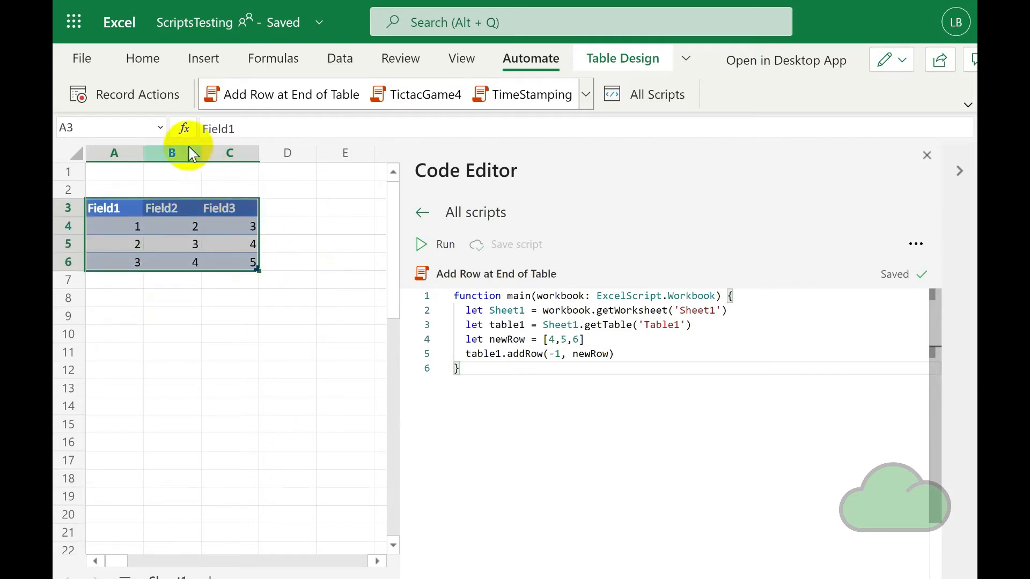
mouse_move(158, 128)
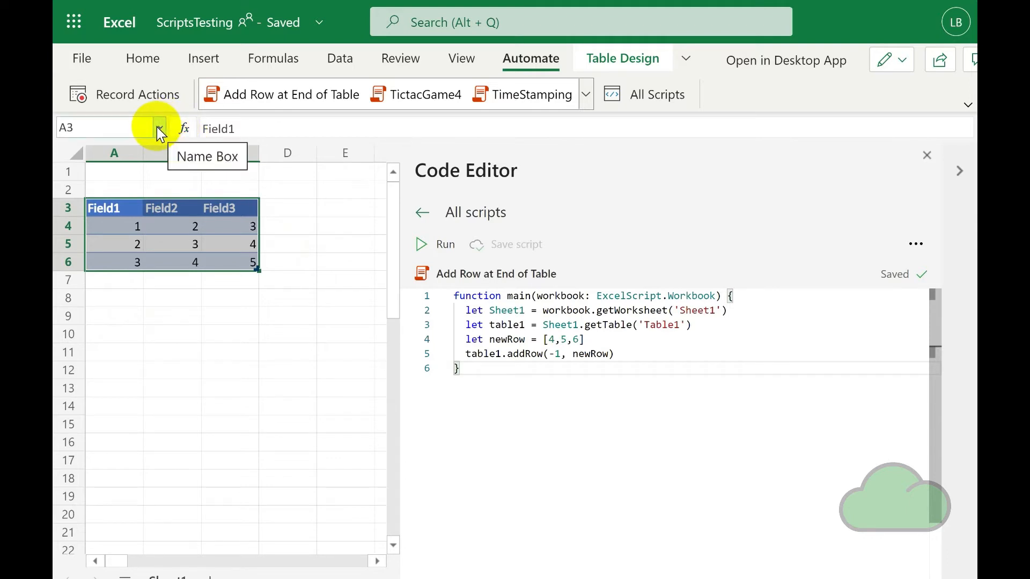
mouse_move(134, 244)
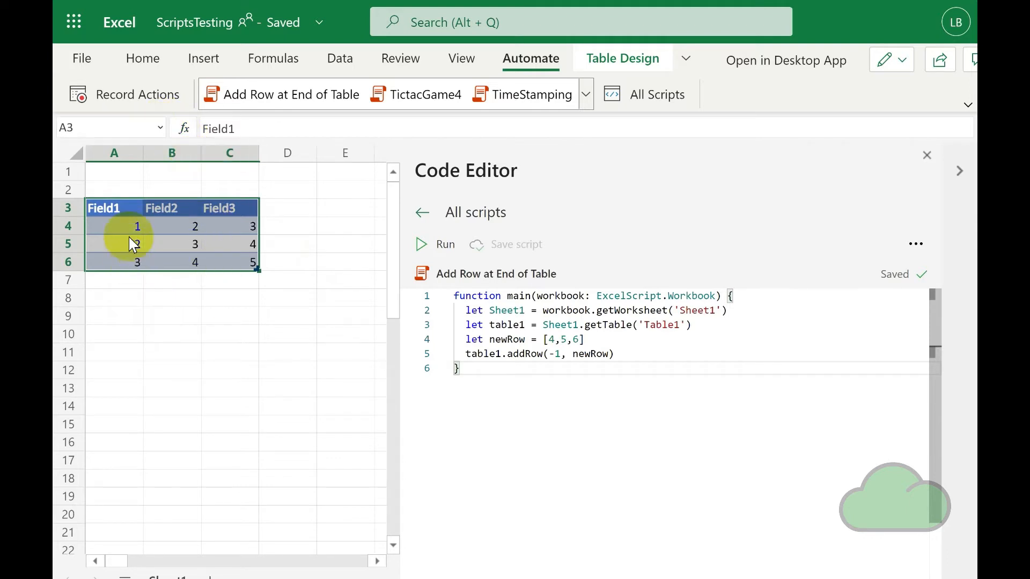
left_click(114, 226)
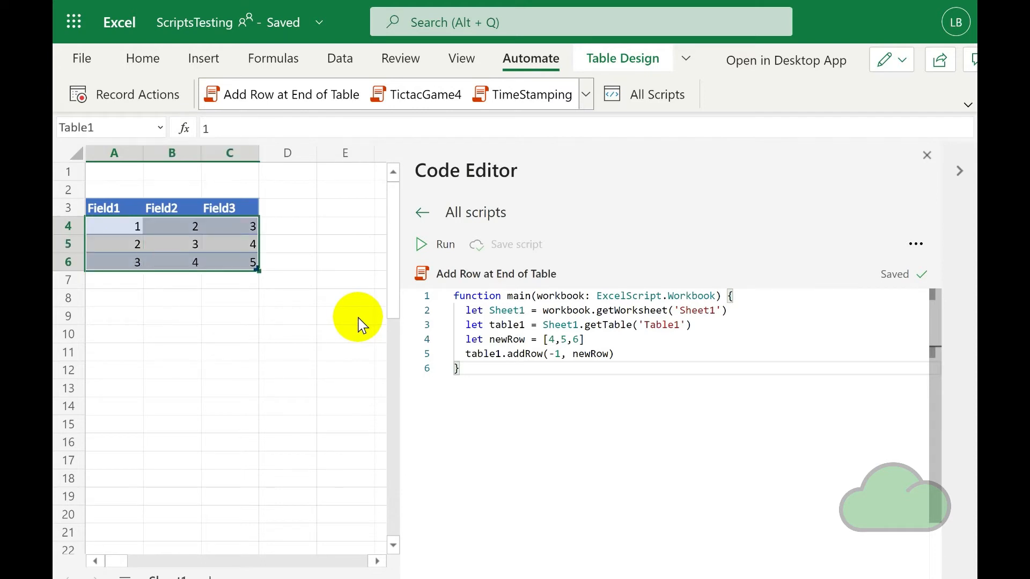
mouse_move(158, 138)
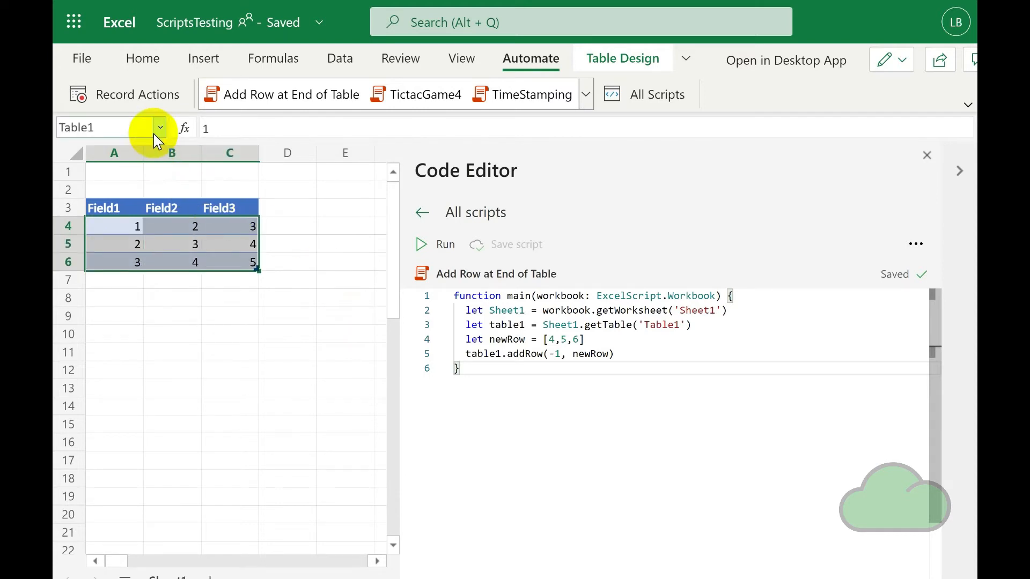
mouse_move(156, 138)
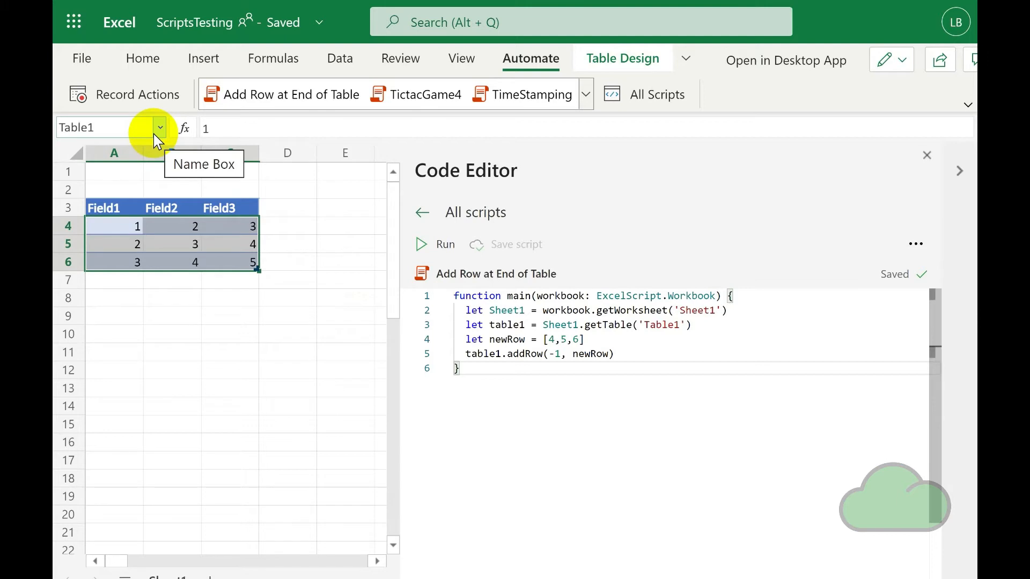
mouse_move(244, 190)
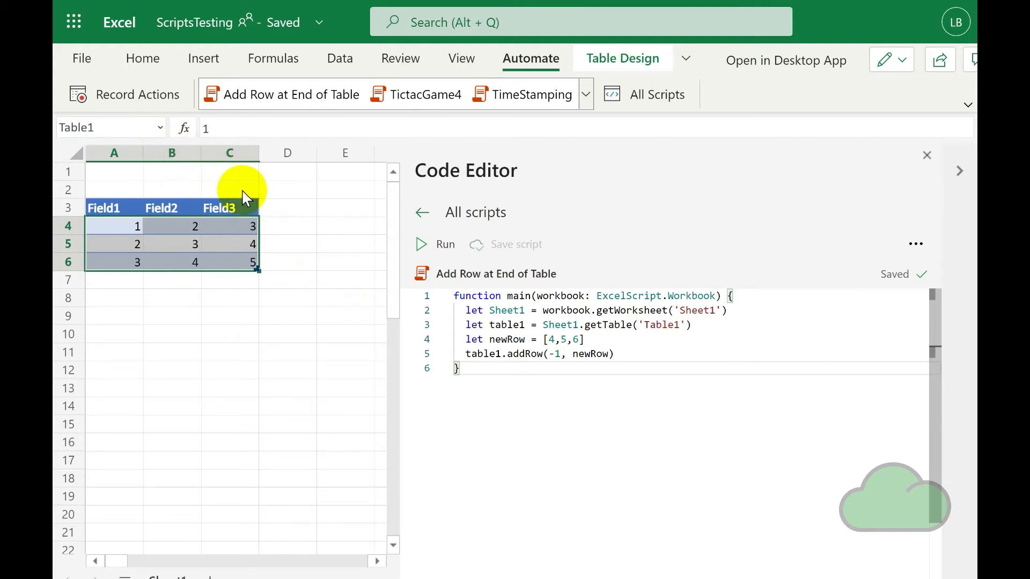
mouse_move(263, 213)
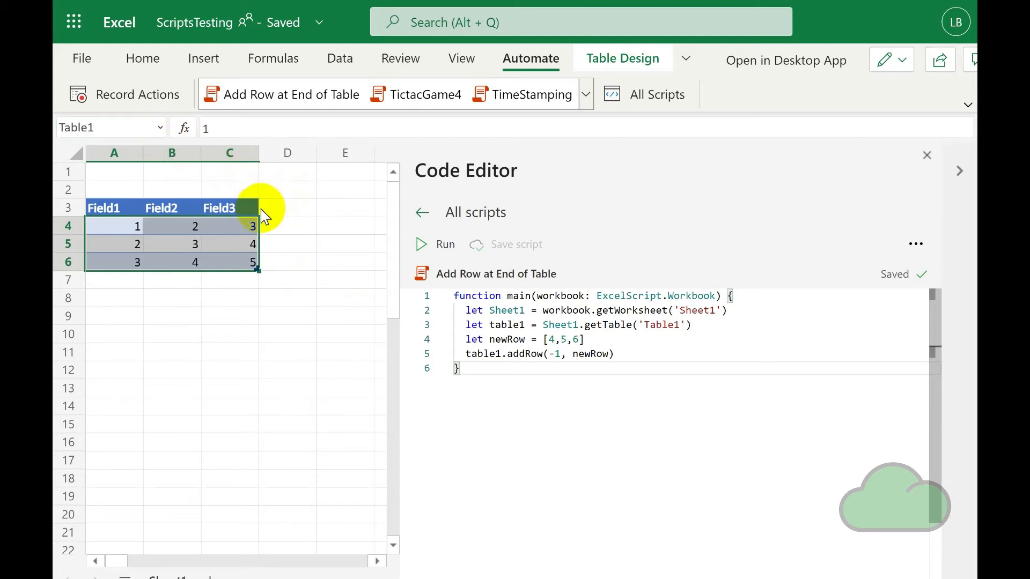
mouse_move(228, 299)
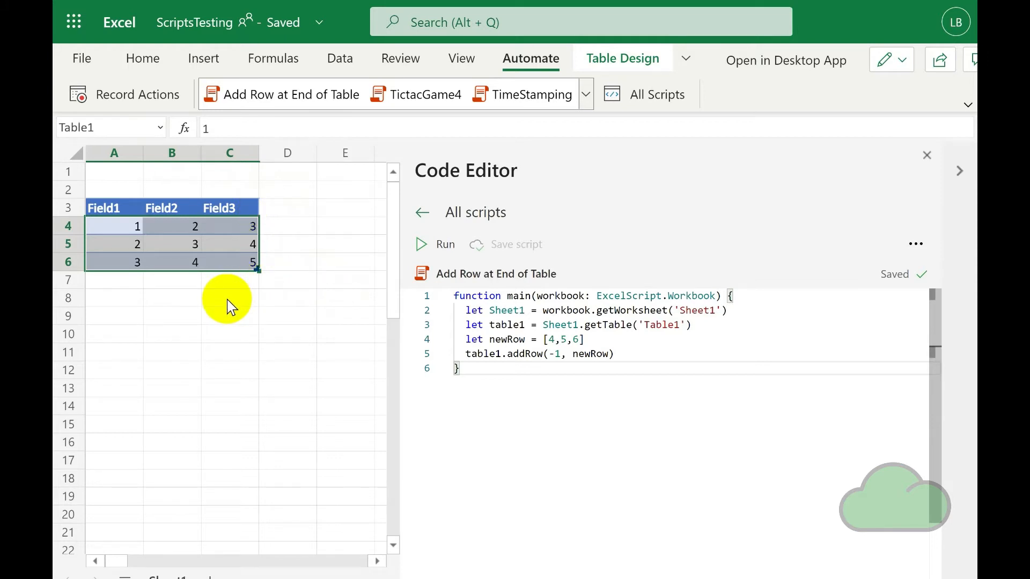
mouse_move(249, 310)
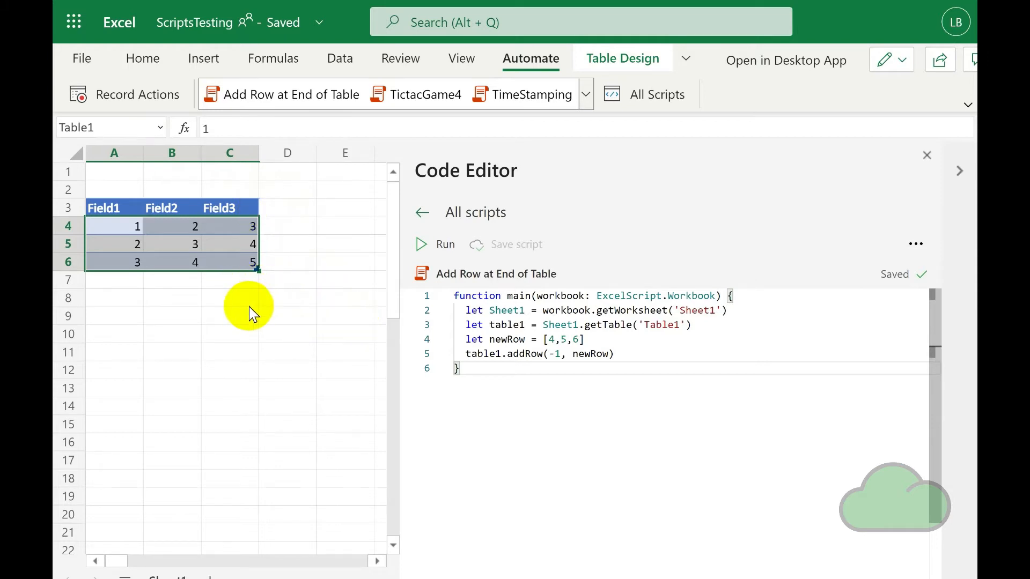
mouse_move(232, 318)
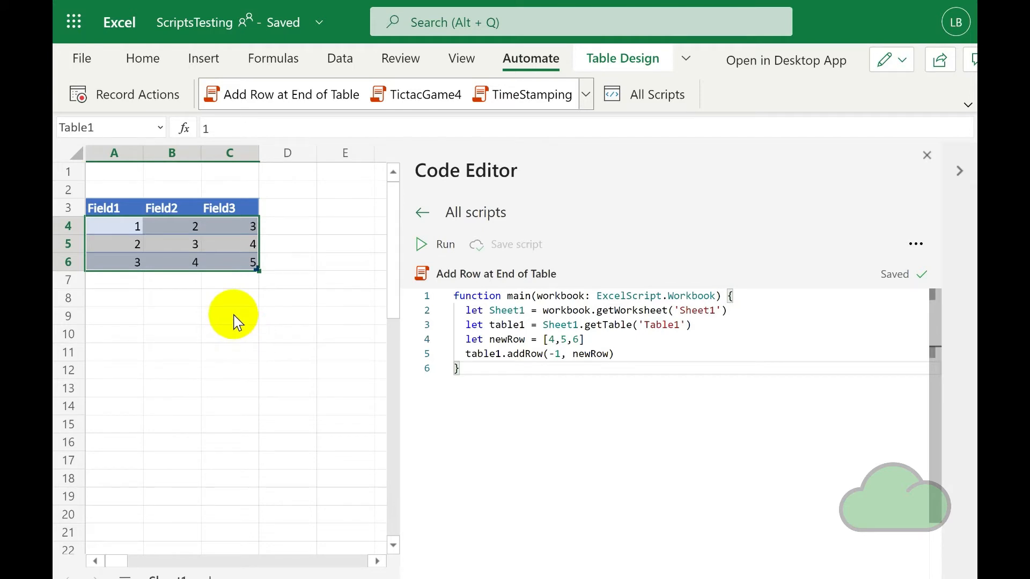
mouse_move(234, 303)
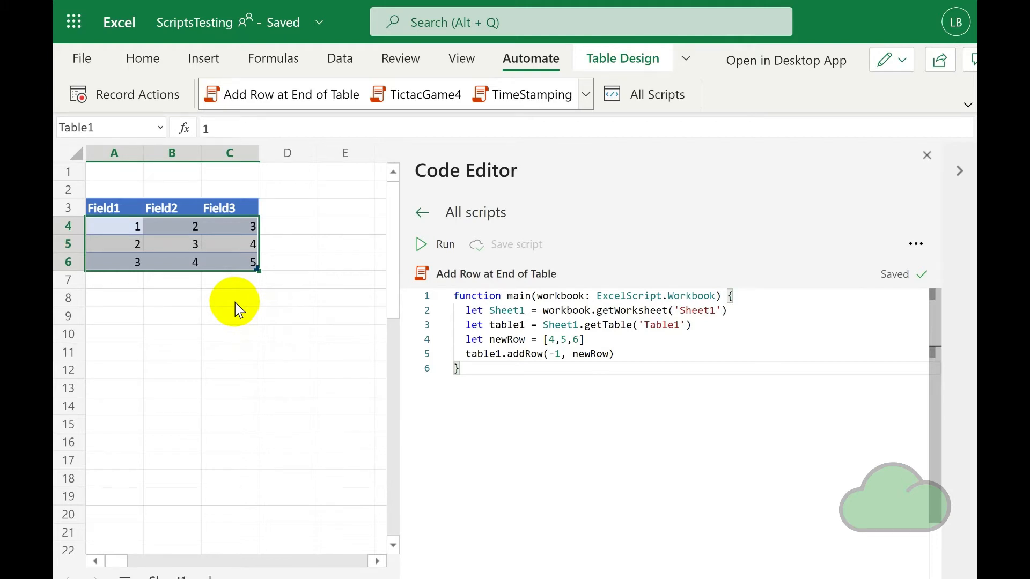
mouse_move(326, 331)
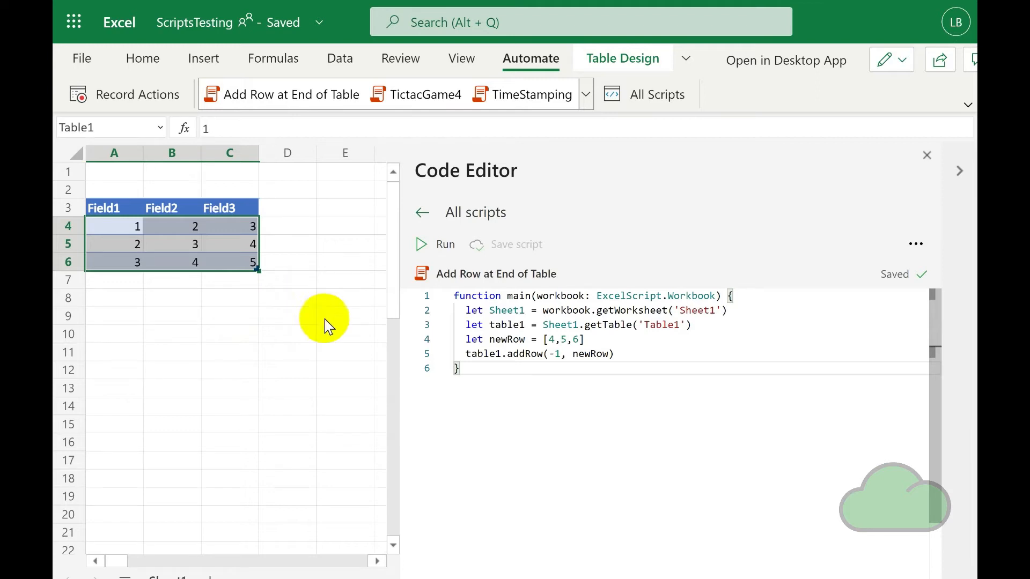
mouse_move(225, 330)
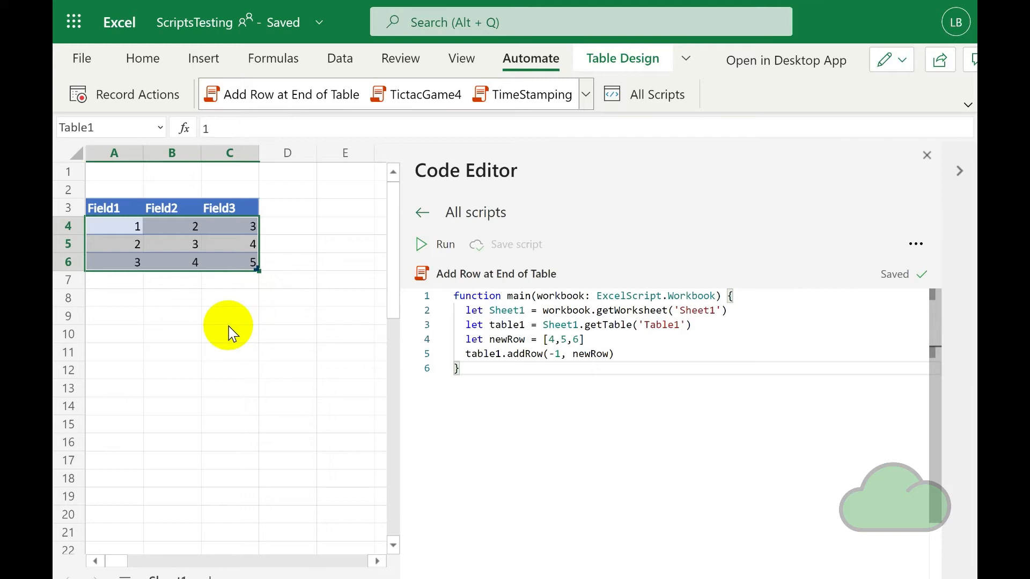
mouse_move(238, 303)
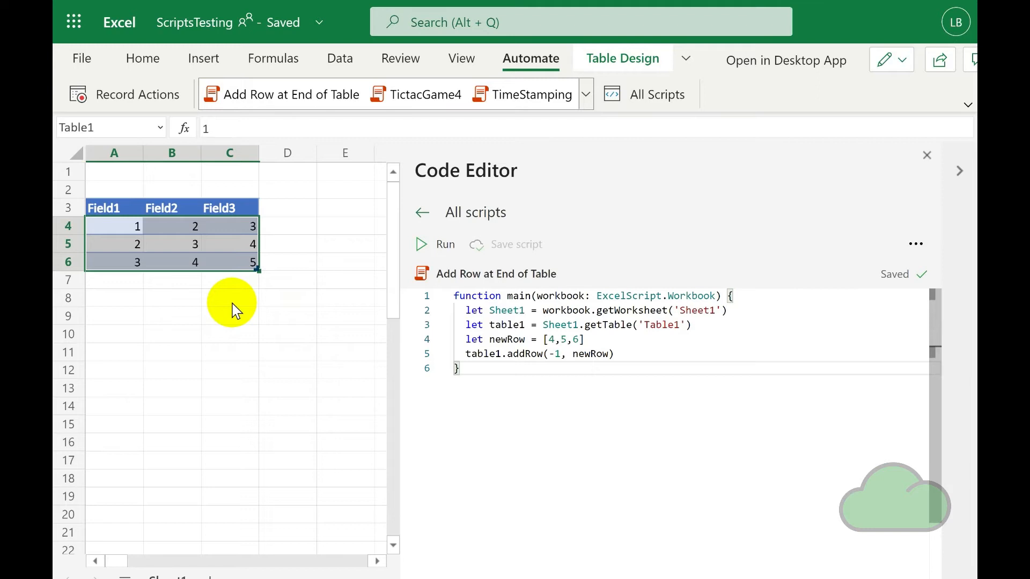
mouse_move(322, 336)
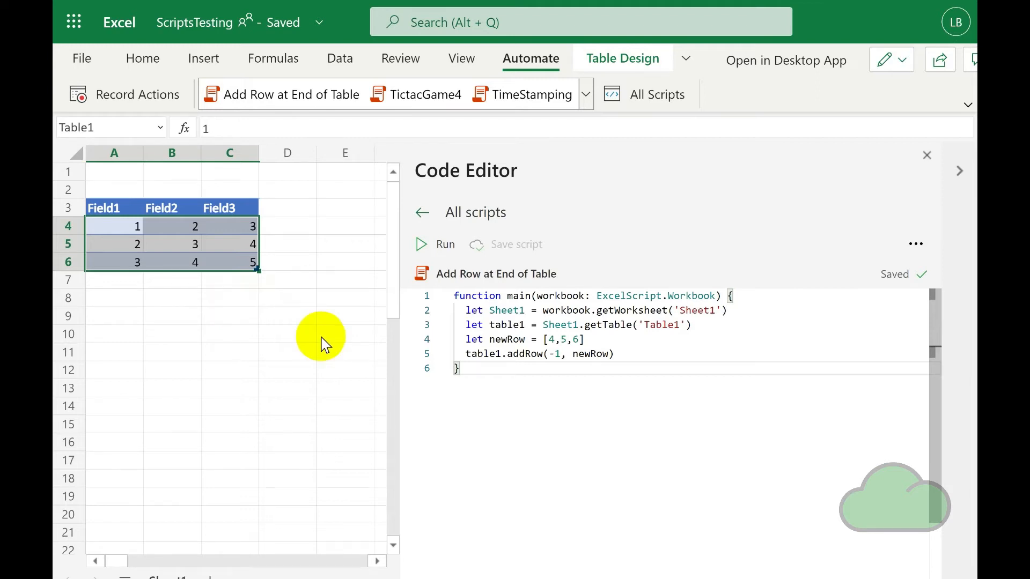
mouse_move(316, 313)
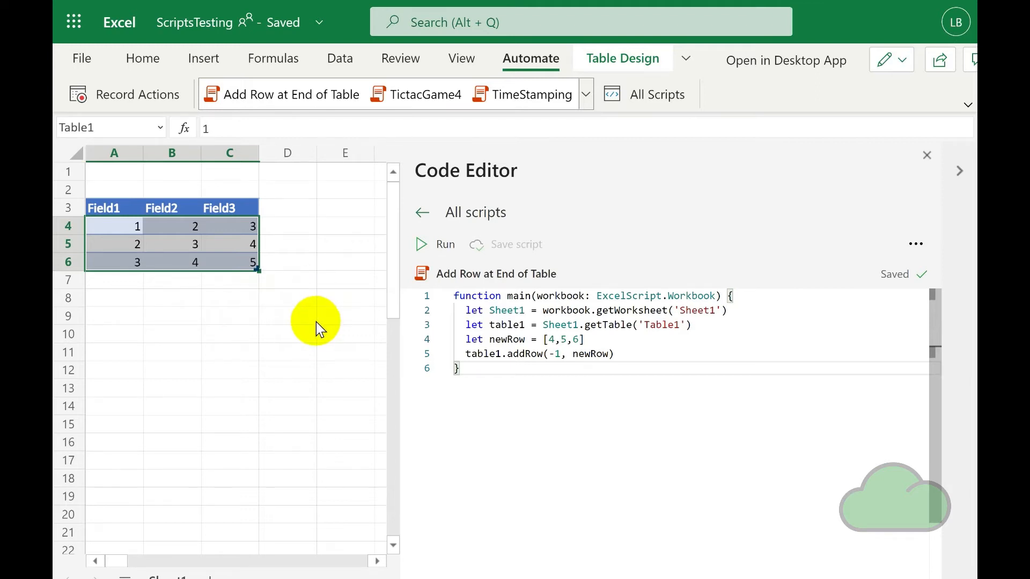
mouse_move(356, 329)
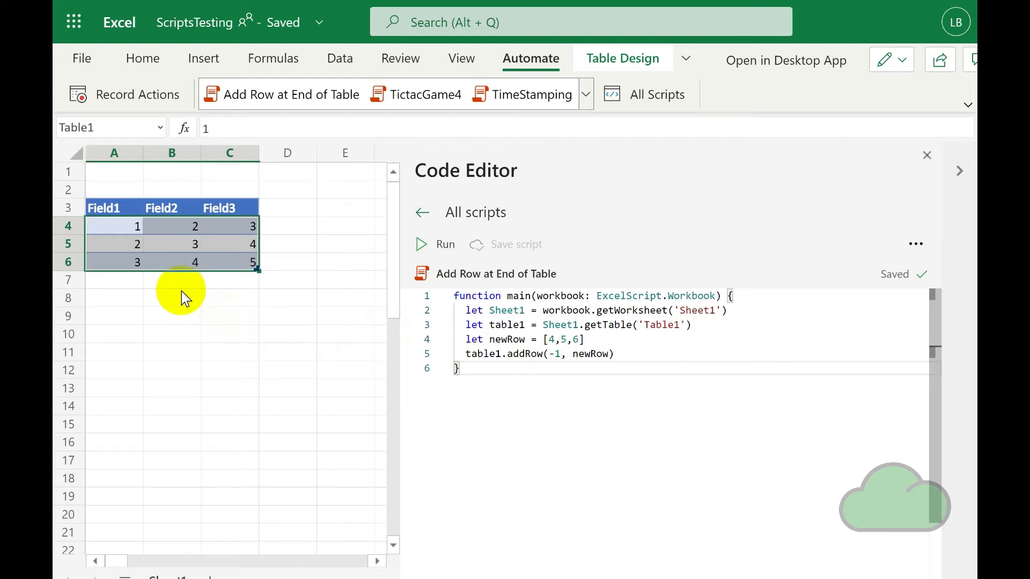
left_click(172, 298)
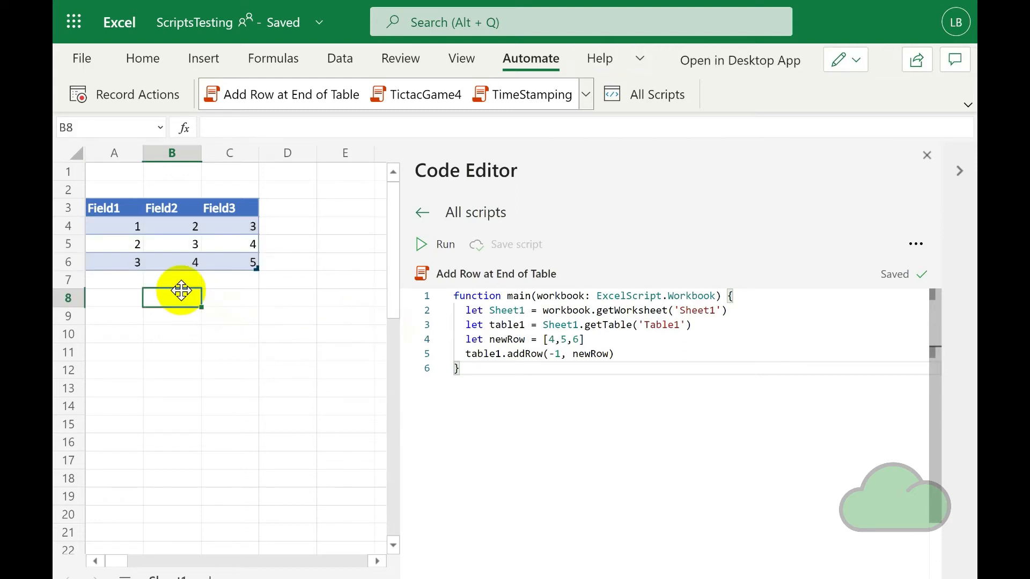
mouse_move(262, 323)
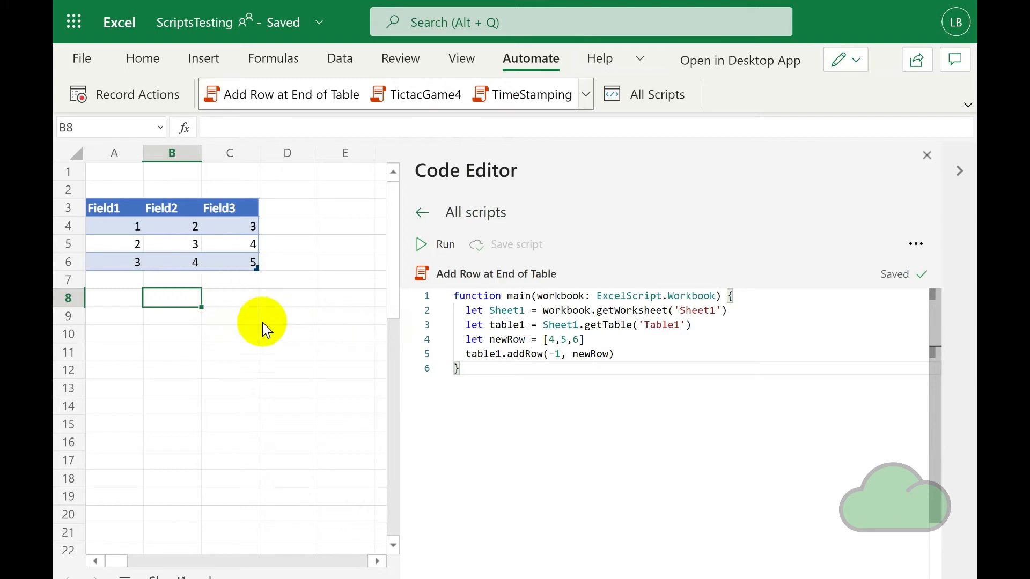
mouse_move(266, 305)
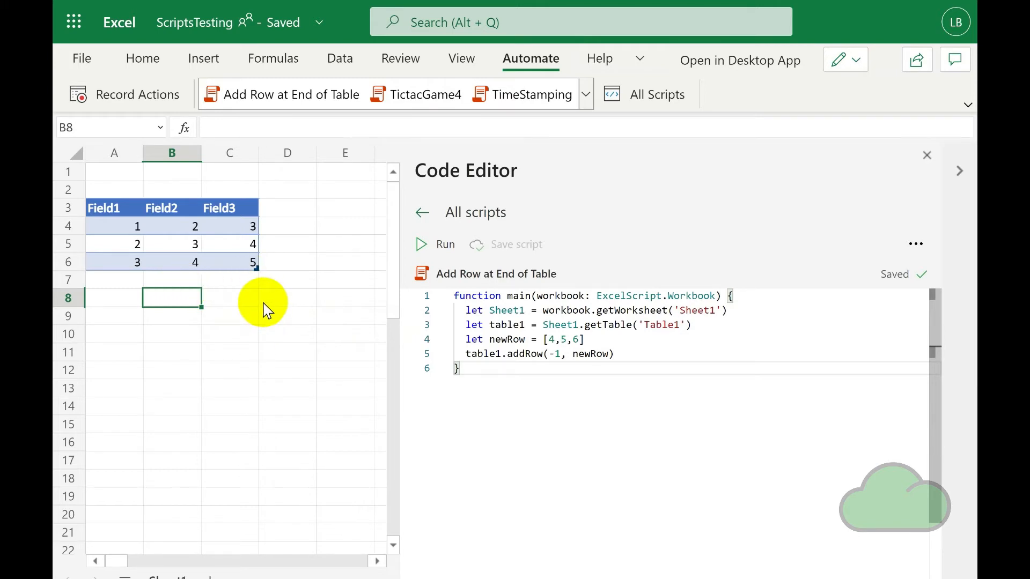
mouse_move(646, 202)
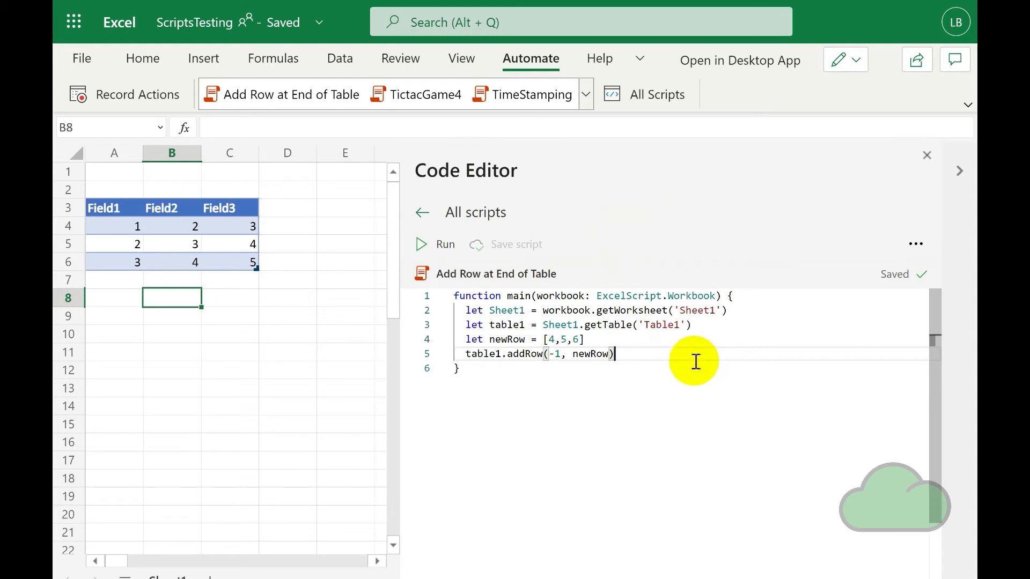
mouse_move(604, 230)
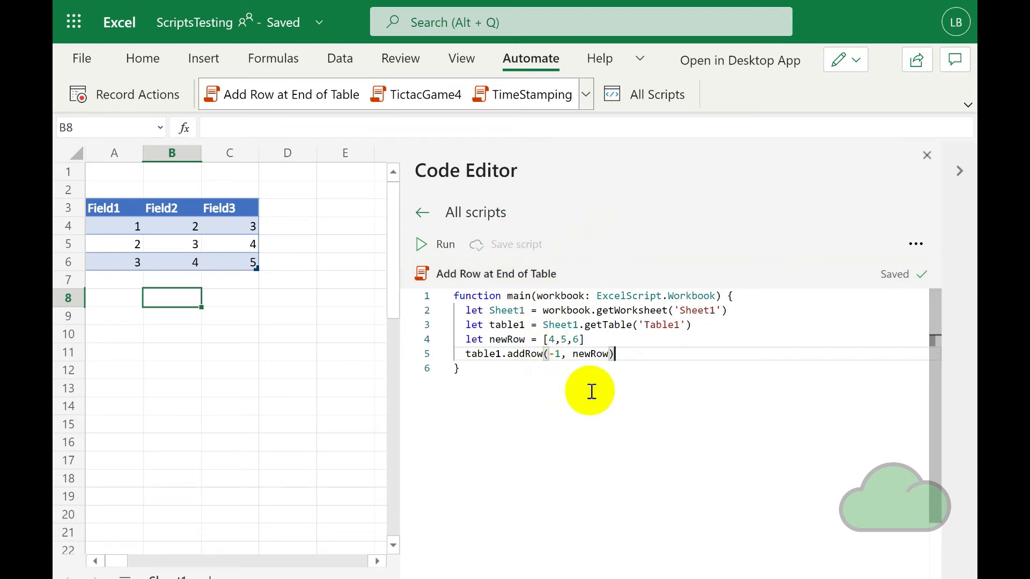
mouse_move(711, 334)
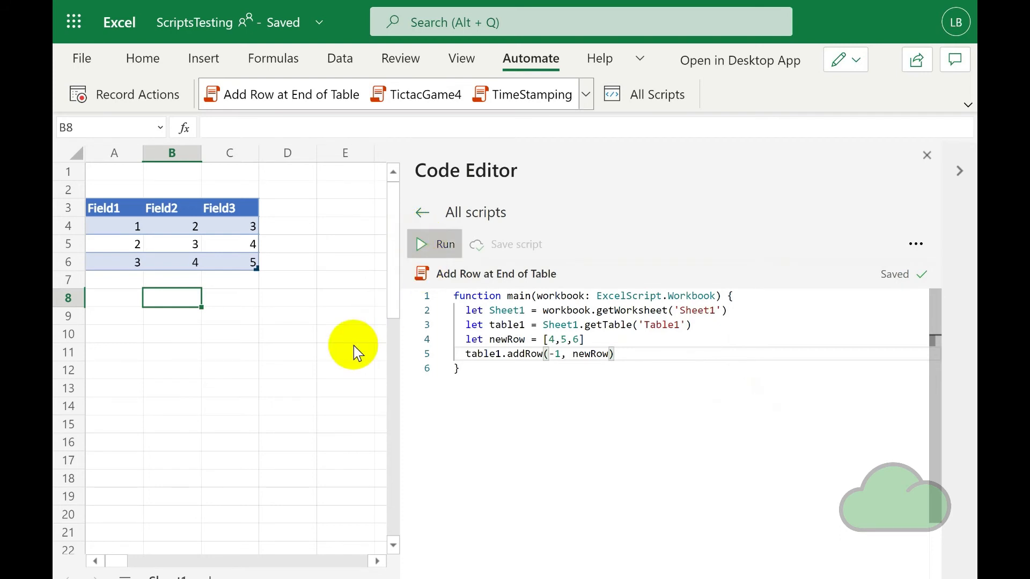
Run the Add Row at End of Table script to append 4, 5, 6 to Table1.
left_click(435, 244)
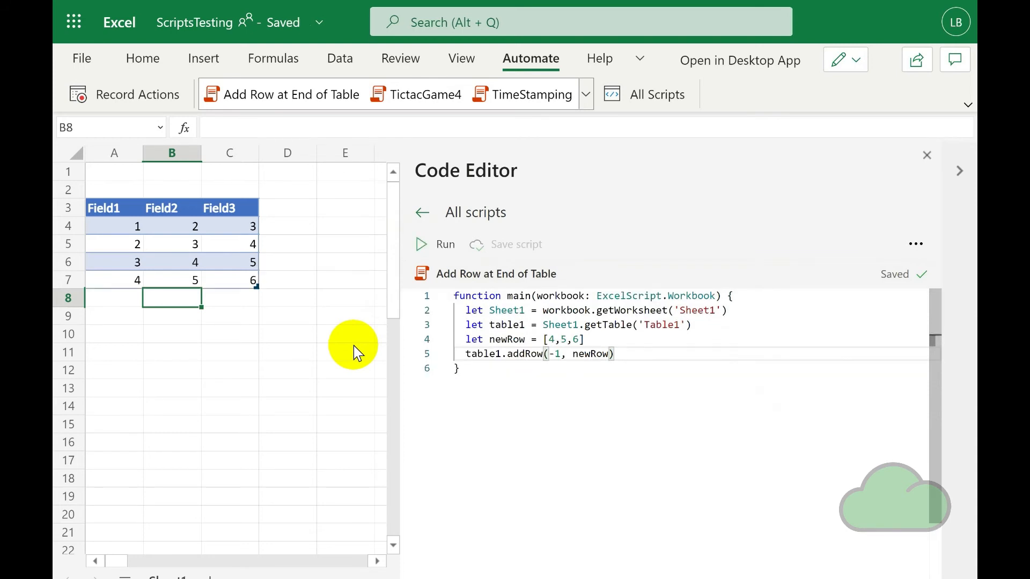
mouse_move(501, 397)
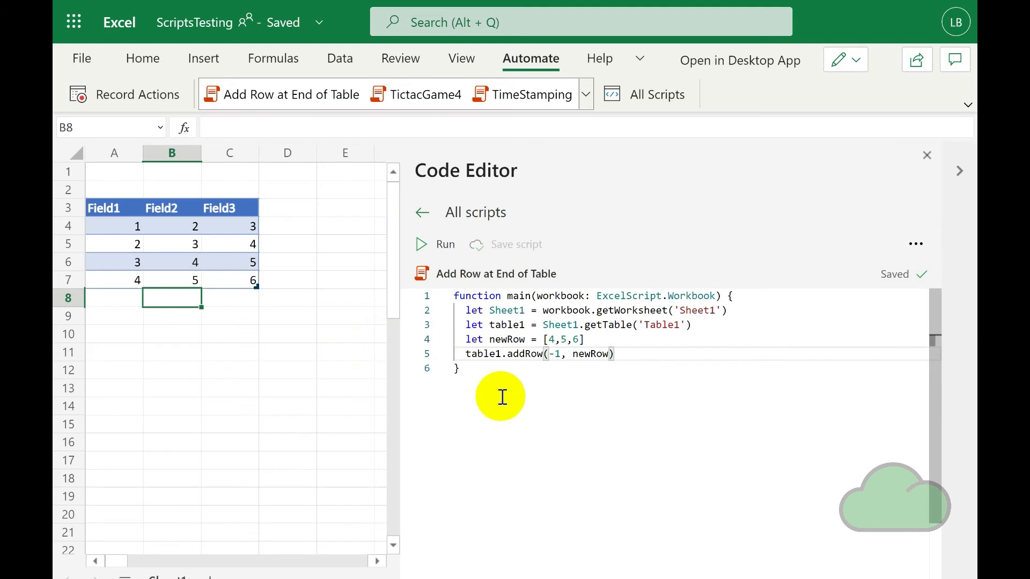
mouse_move(336, 354)
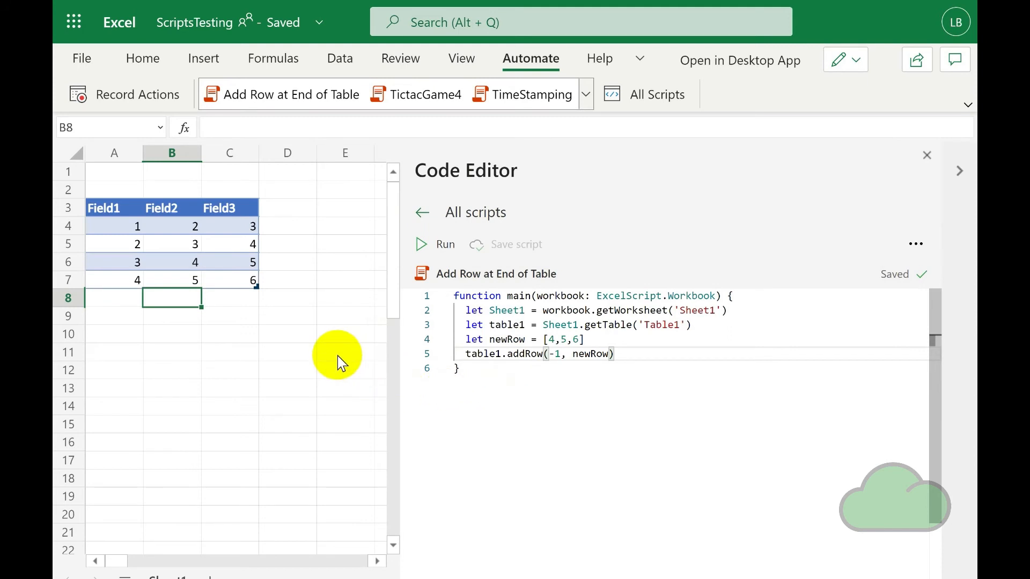
mouse_move(321, 316)
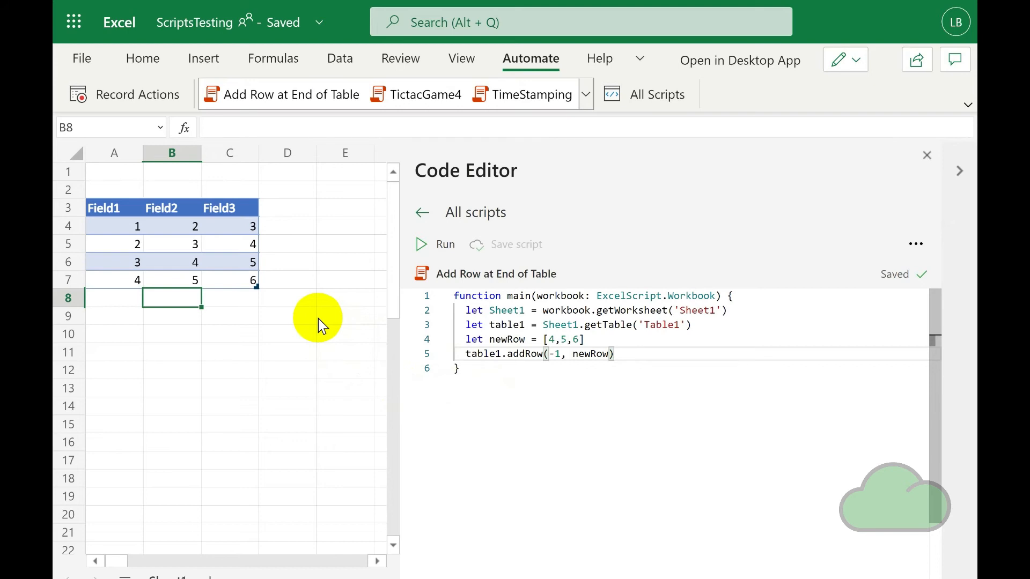
mouse_move(349, 312)
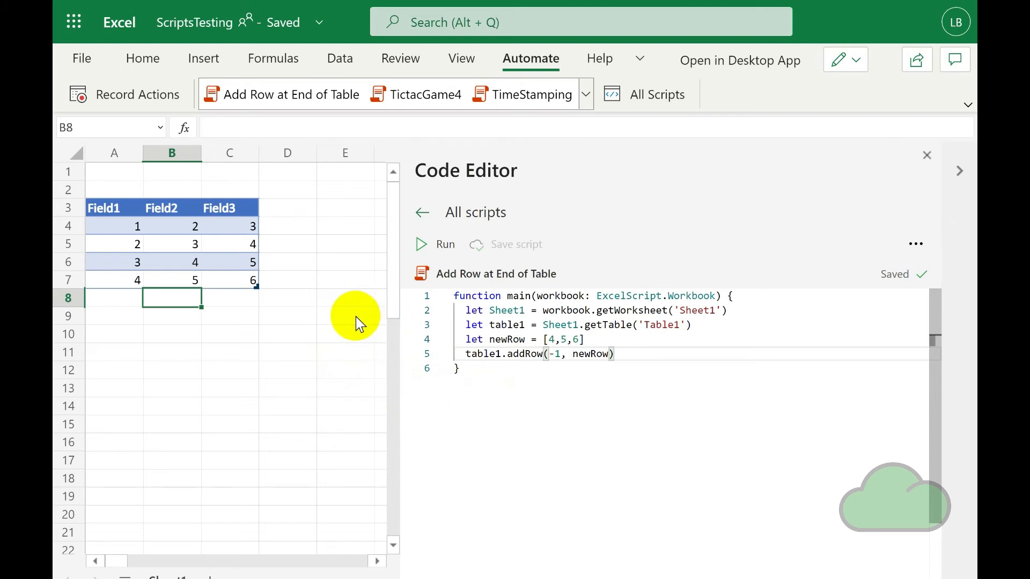
mouse_move(335, 333)
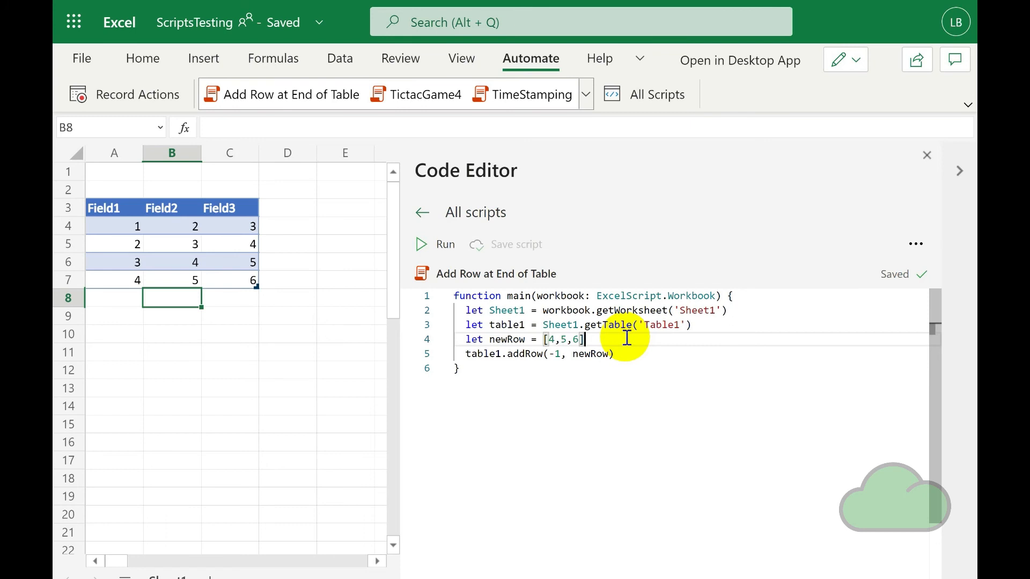
mouse_move(592, 377)
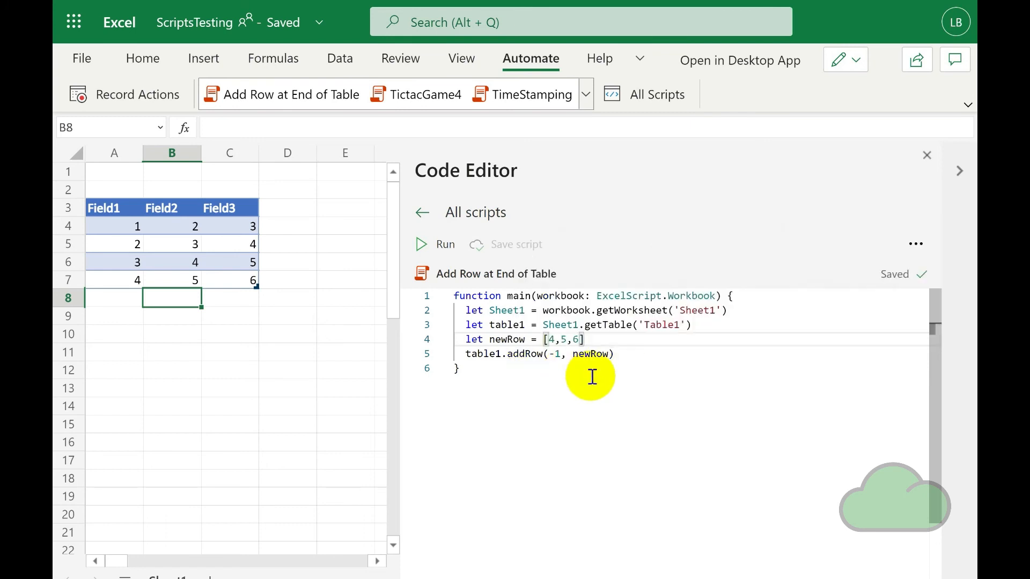